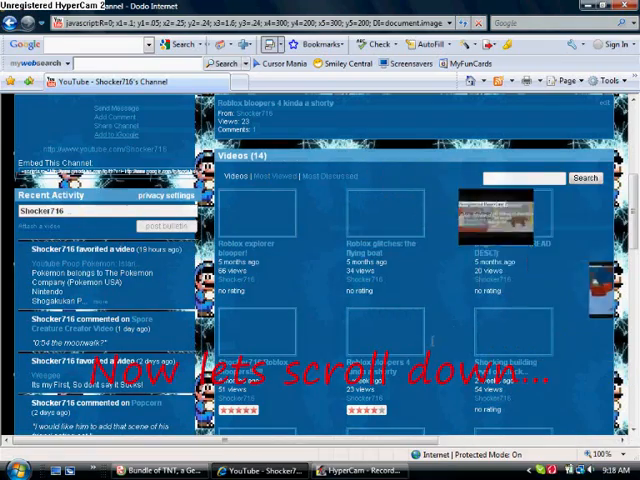
Scroll down the channel page past Favorites to the Subscribers, Friends and Channel Comments boxes.
{"action": "scroll", "scroll_direction": "down", "scroll_amount": 3}
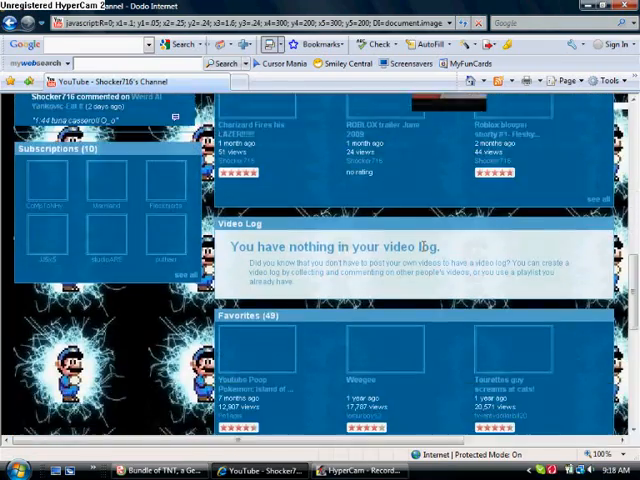
{"action": "scroll", "scroll_direction": "down", "scroll_amount": 3}
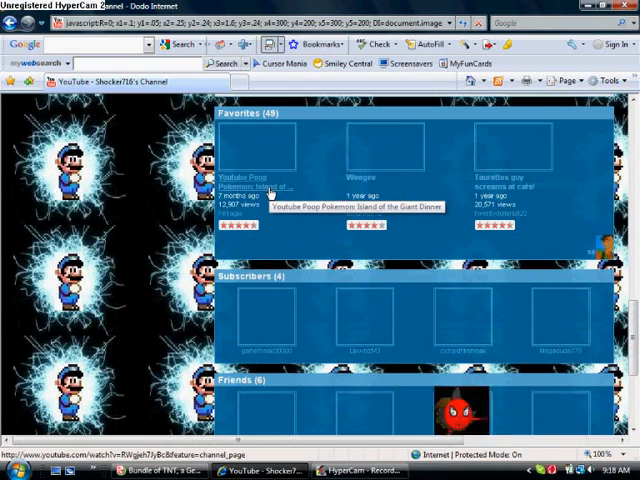
{"action": "scroll", "scroll_direction": "down", "scroll_amount": 3}
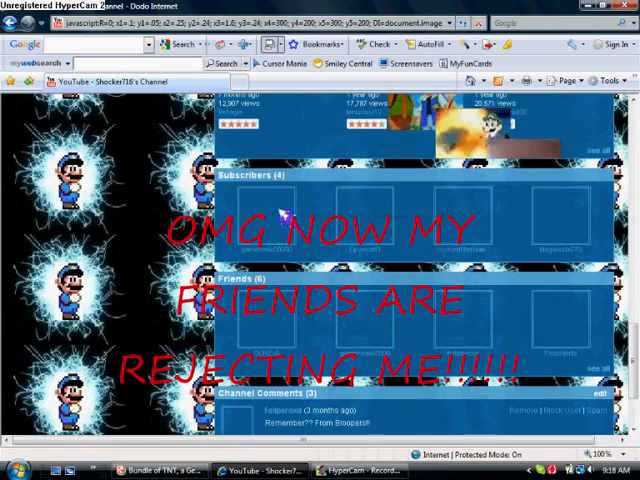
{"action": "scroll", "scroll_direction": "down", "scroll_amount": 3}
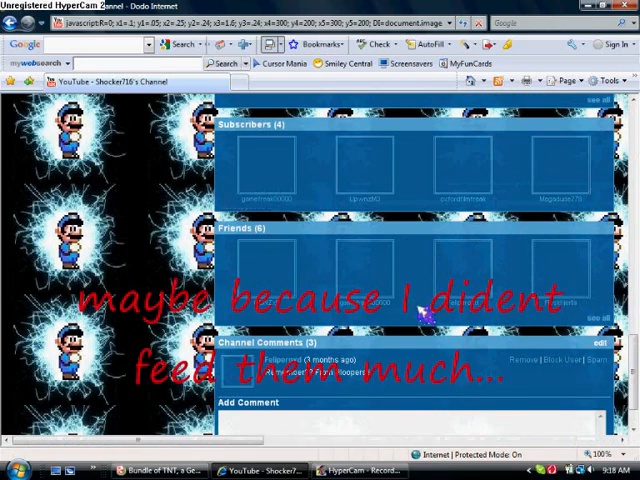
{"action": "scroll", "scroll_direction": "down", "scroll_amount": 3}
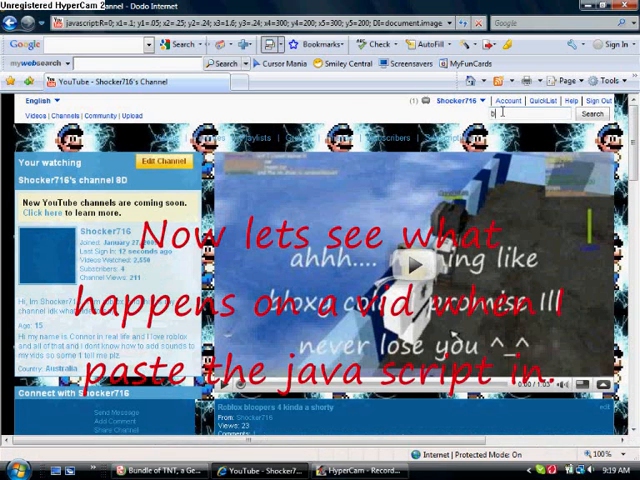
Type 'bacnana' into the YouTube search box to look for banana phone videos.
{"action": "type", "text": "bacnana phone"}
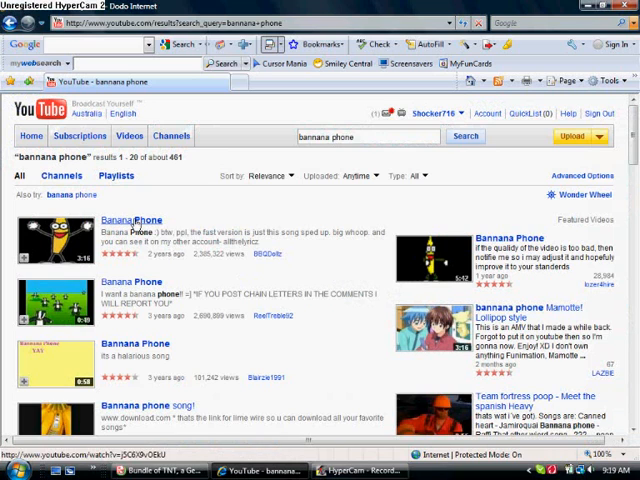
Open the first 'Bannana Phone' video in the search results.
{"action": "left_click", "coordinate": [136, 220]}
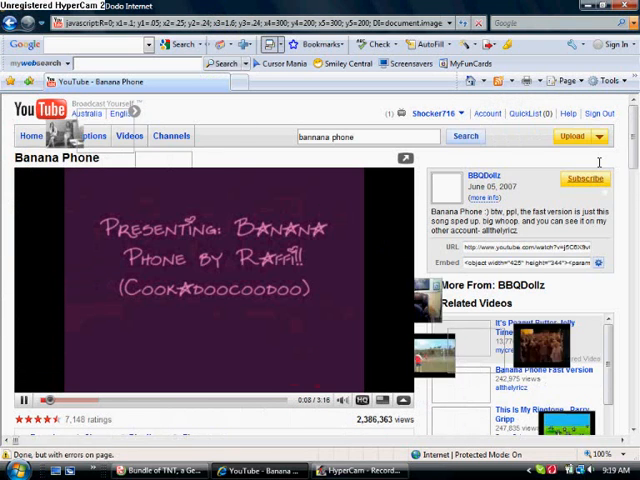
Run the image-animation script on the Banana Phone page, then scroll down to the comments.
{"action": "left_click", "coordinate": [575, 136]}
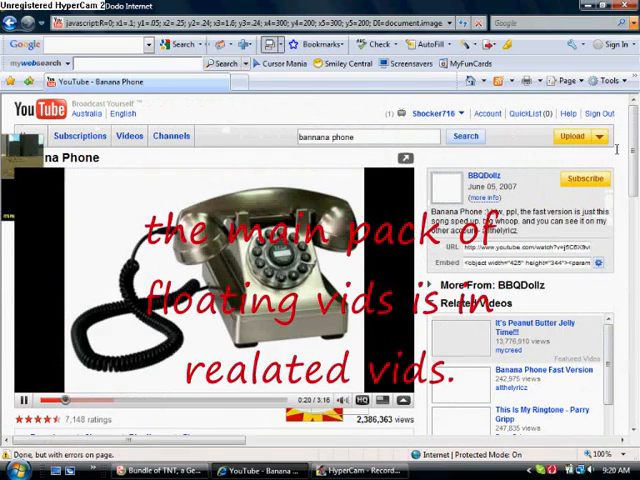
{"action": "scroll", "scroll_direction": "down", "scroll_amount": 3}
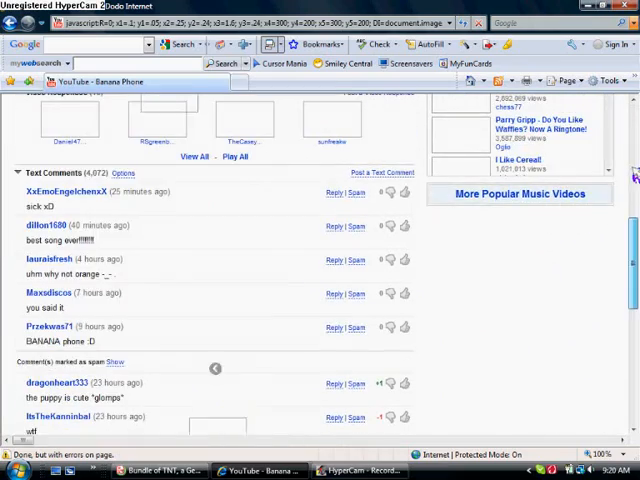